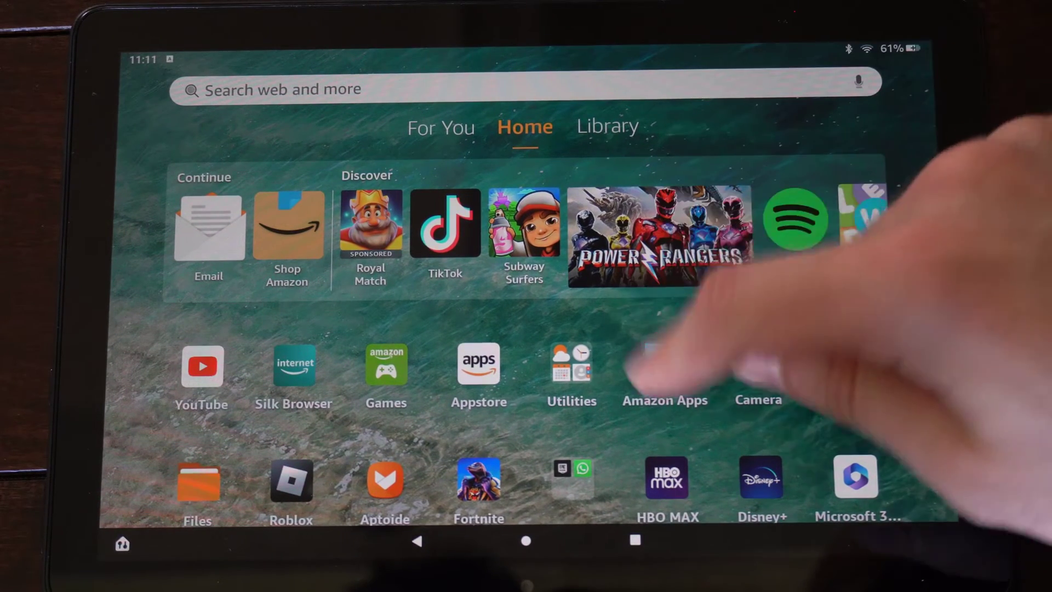
Open the Email app and reach the Gmail account's settings with its sync and delete options
click(208, 228)
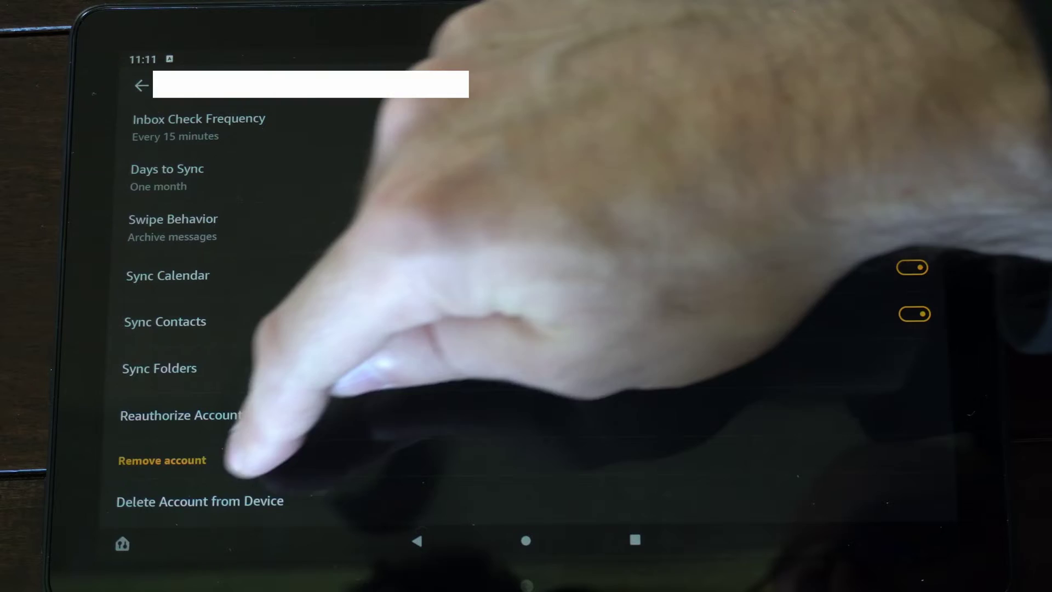
Delete the Gmail account from the device, then go home and open the Amazon Apps folder
click(162, 460)
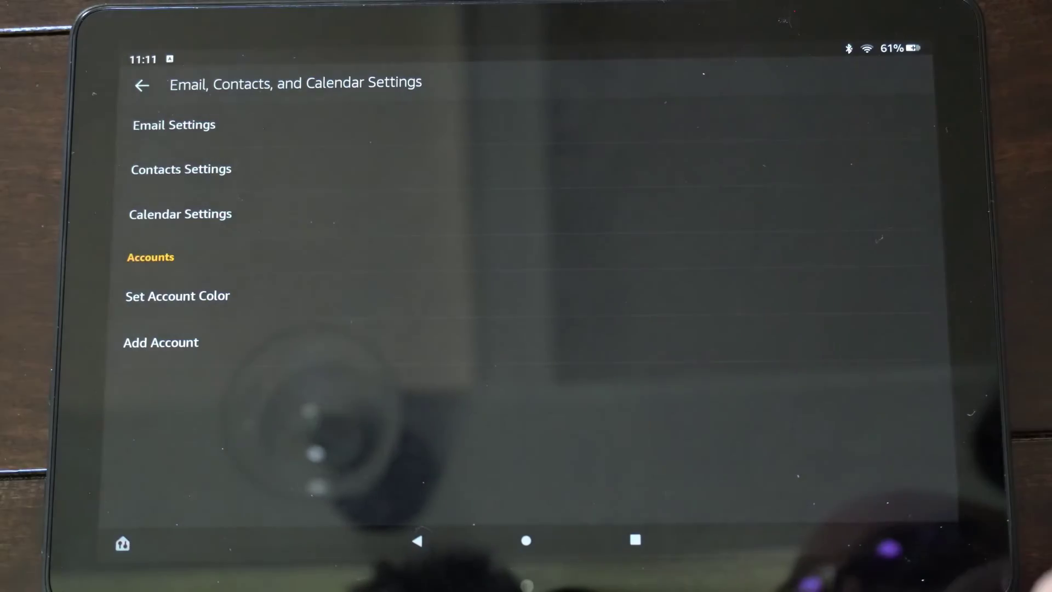
click(161, 342)
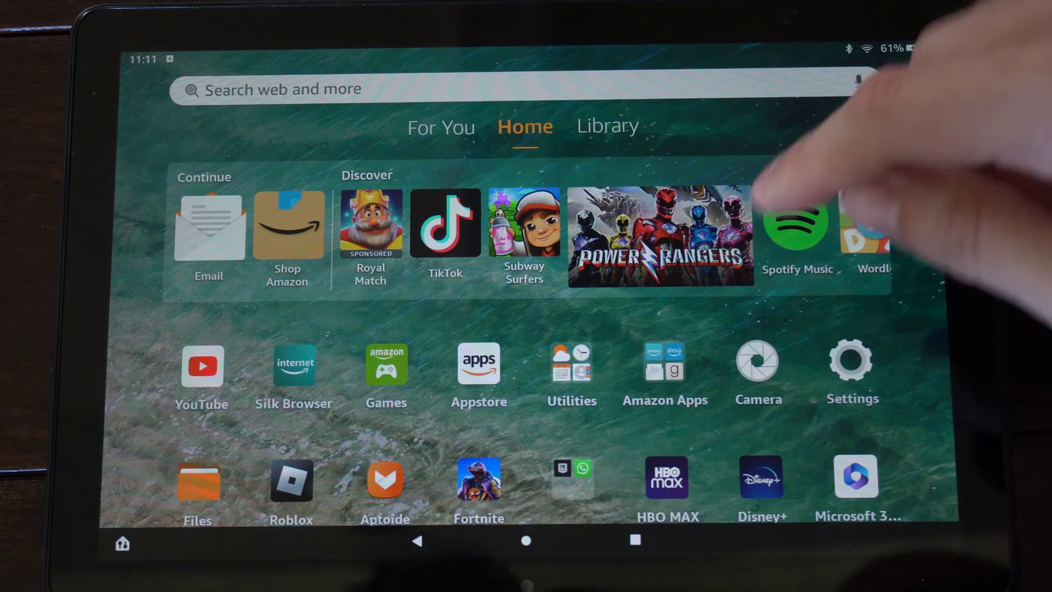
click(665, 370)
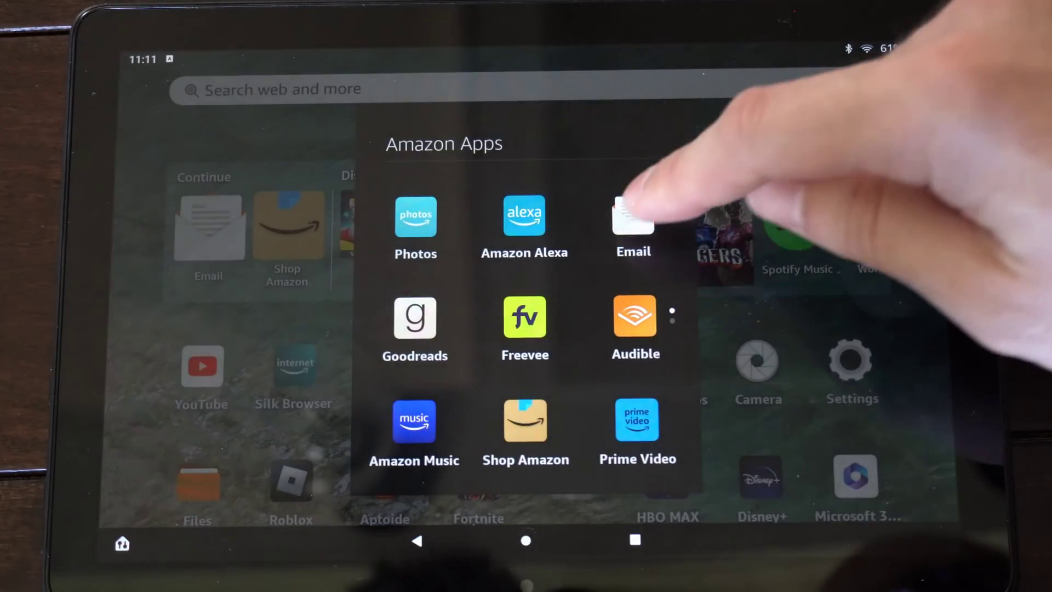